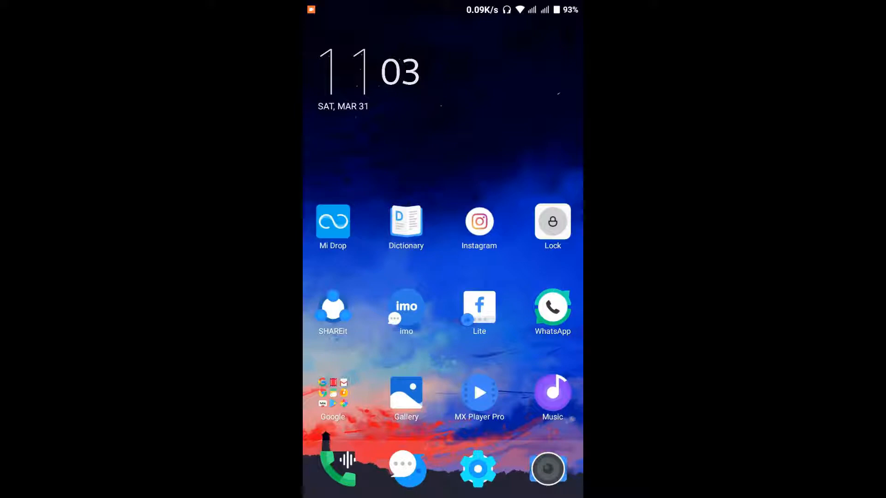
Step: Launch Chrome from the Google apps folder on the home screen
left_click(333, 393)
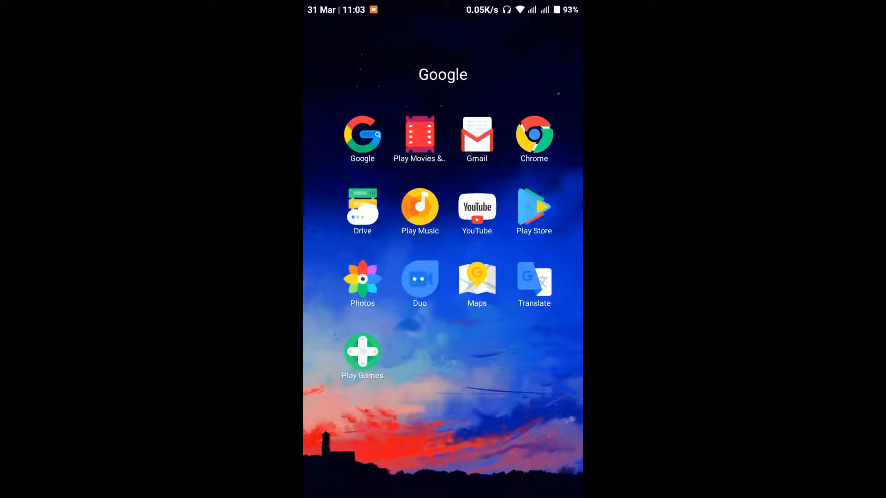
left_click(533, 136)
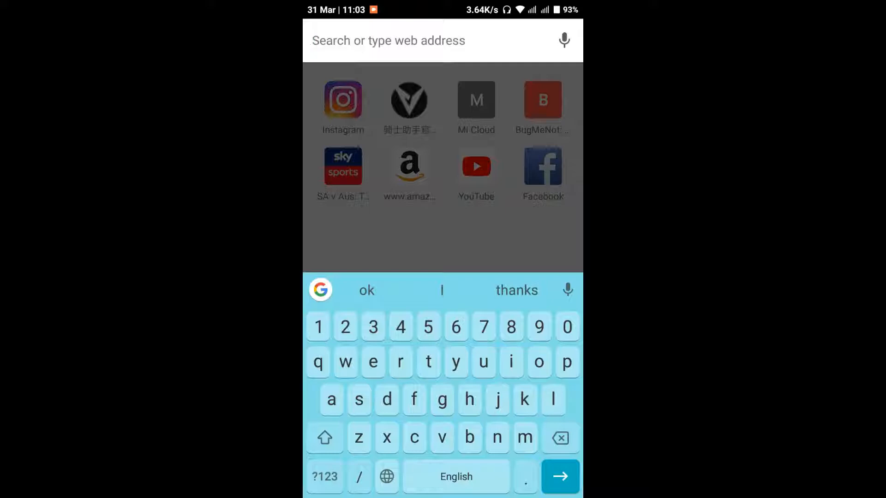
Step: Search Google for "ocean of games" and look through the results listing oceanofgames.com
type("ocean of games")
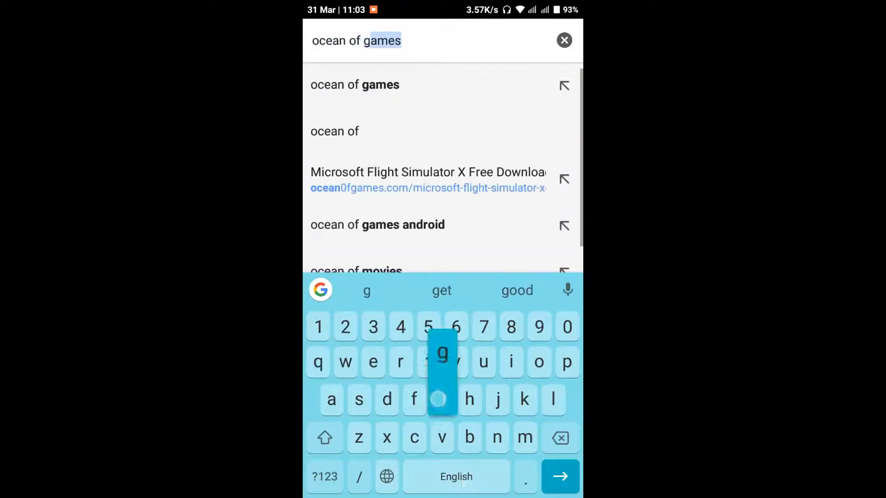
left_click(442, 362)
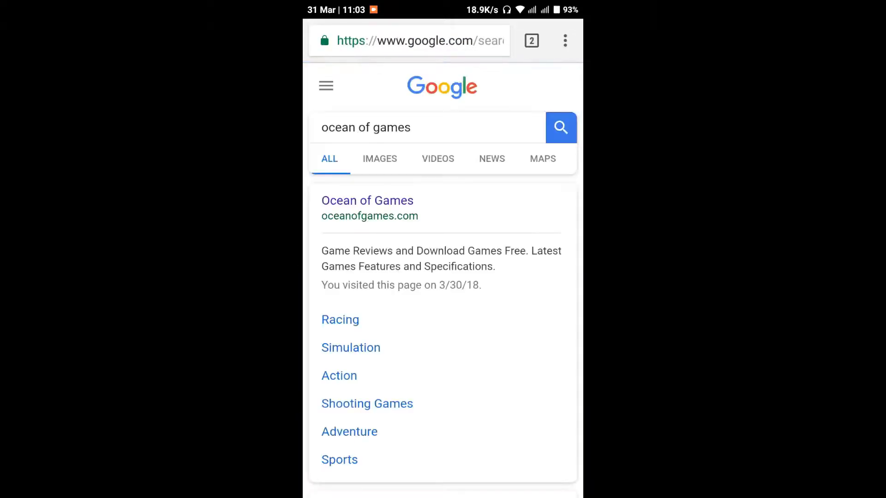
scroll("down", 3)
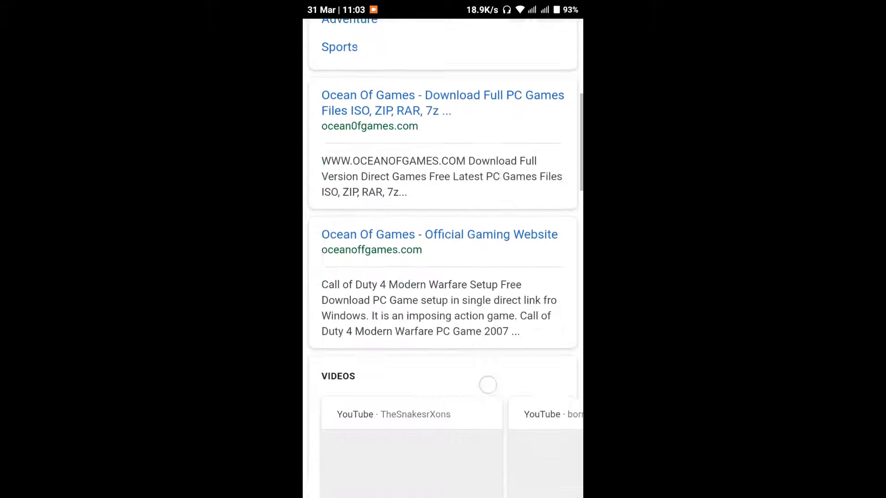
scroll("down", 3)
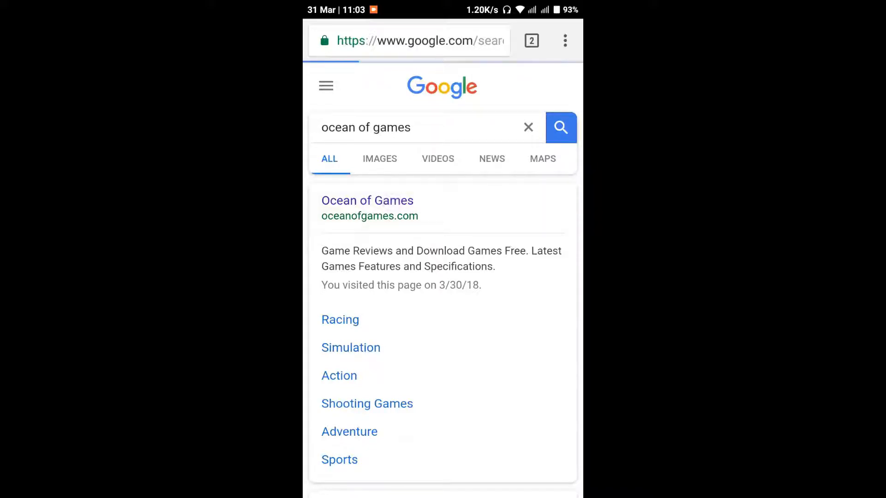
Step: Go to oceanofgames.com from the results and switch it to its Desktop layout
left_click(368, 200)
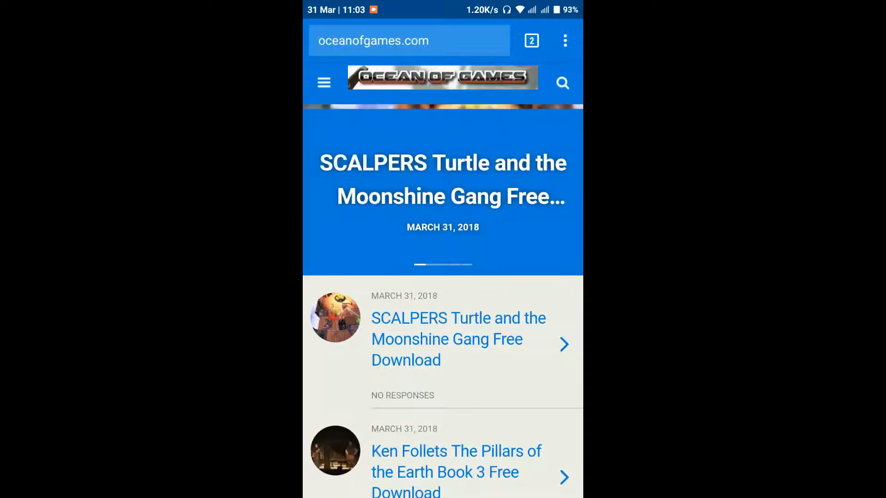
scroll("down", 3)
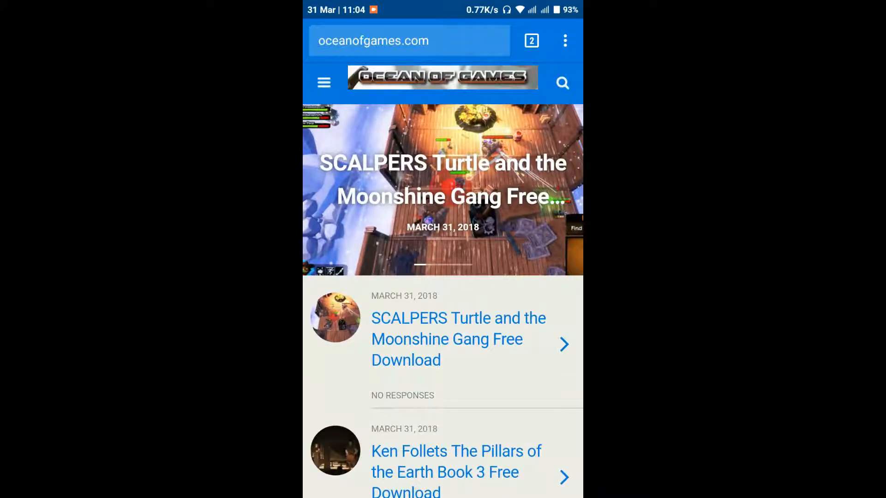
scroll("down", 3)
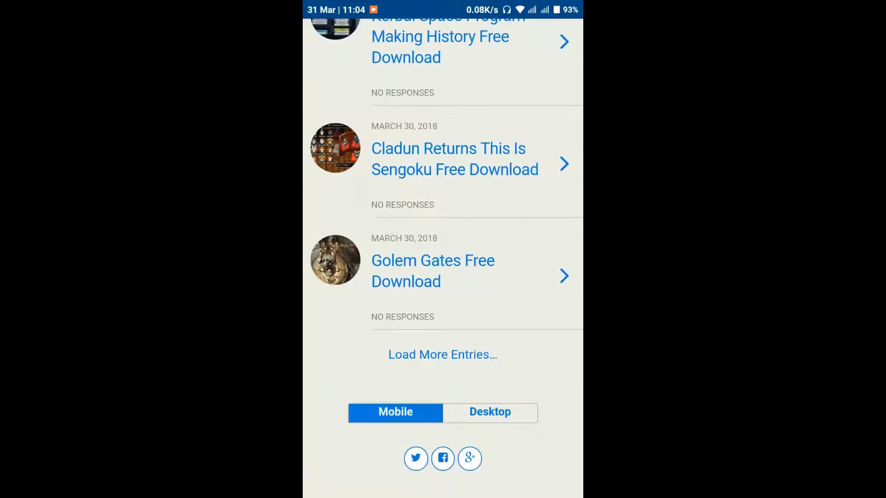
left_click(489, 412)
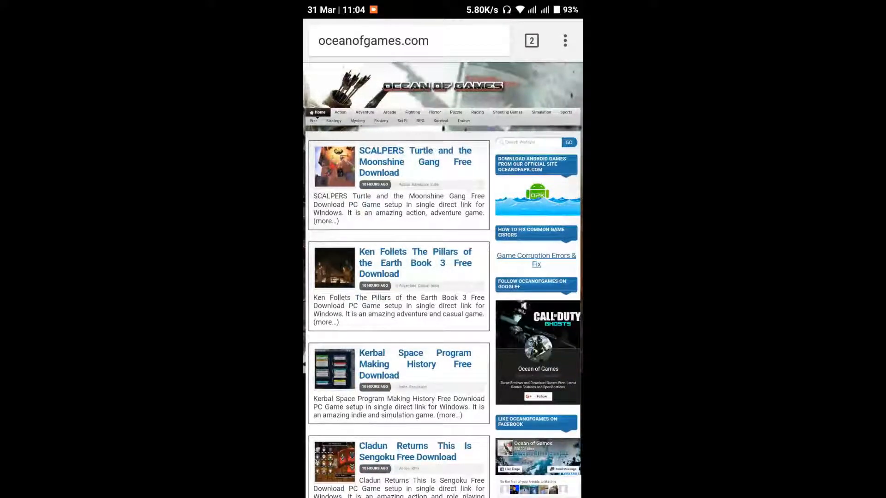
Step: Search the Ocean of Games site for "Sleeping dogs" and view the five results
left_click(527, 142)
type("Sleeping do")
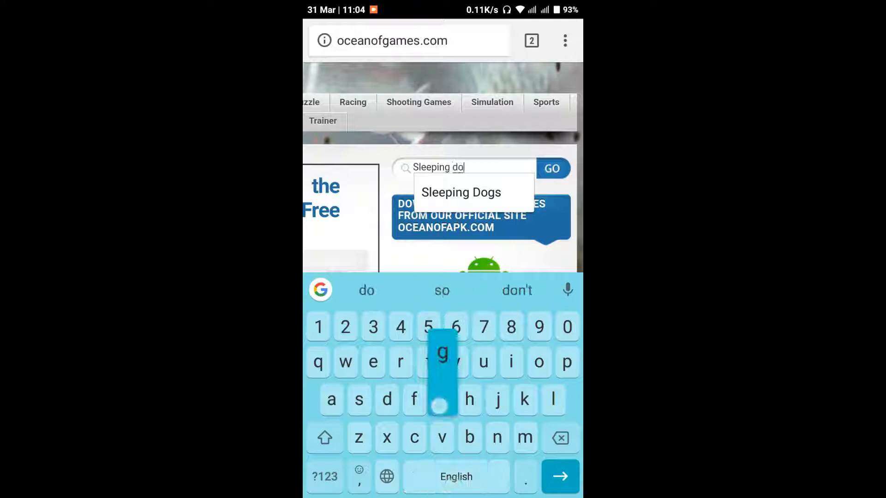
type("s")
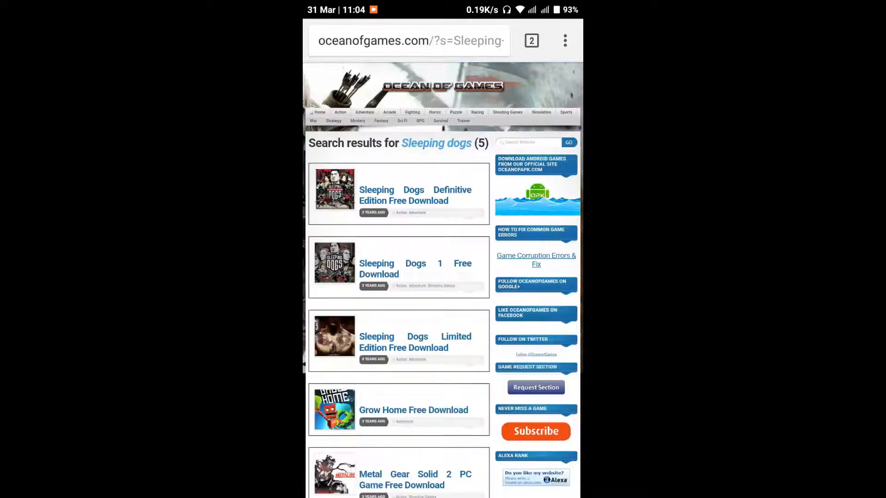
scroll("down", 3)
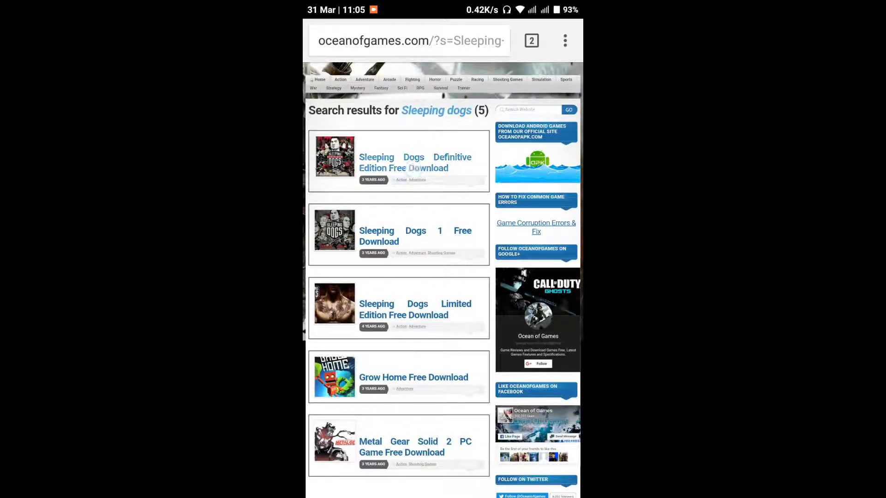
Step: Go to the Sleeping Dogs Definitive Edition page, dismiss the simplified view bar, and reach its Download button
left_click(414, 162)
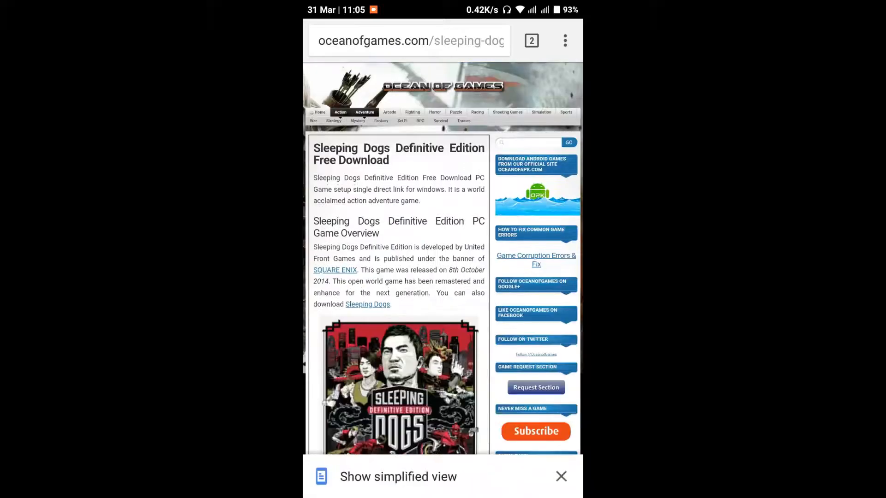
left_click(561, 476)
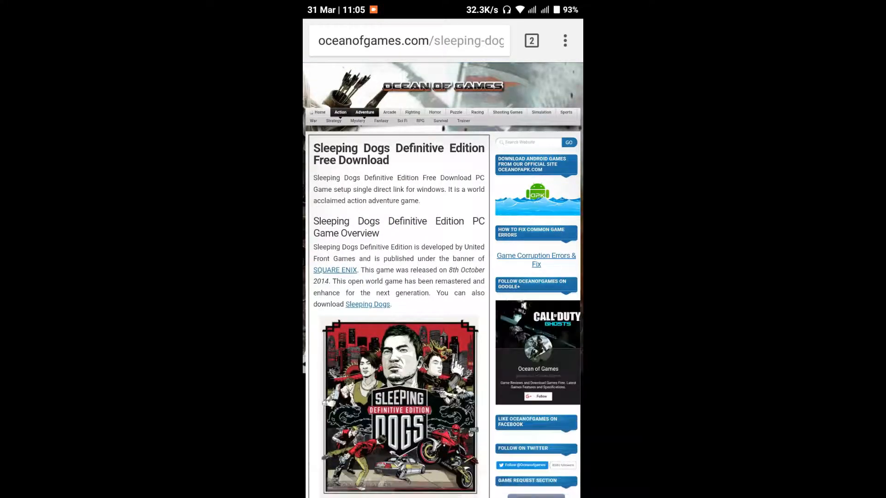
scroll("down", 3)
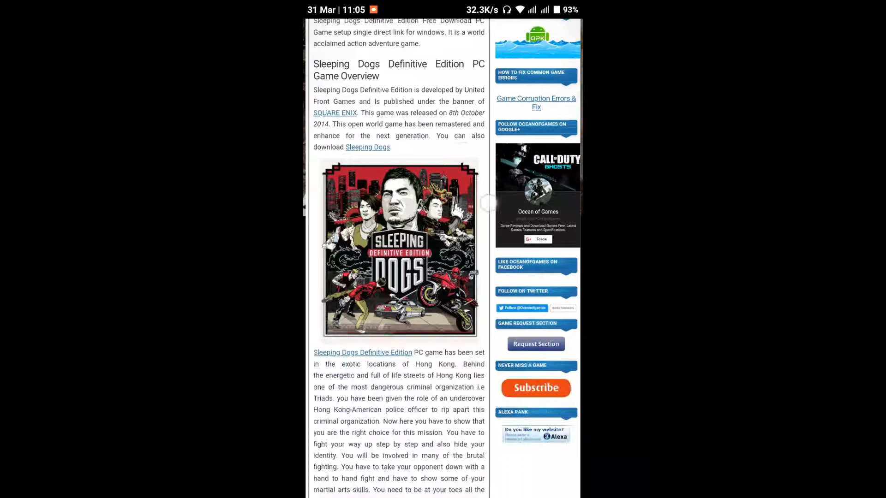
scroll("down", 3)
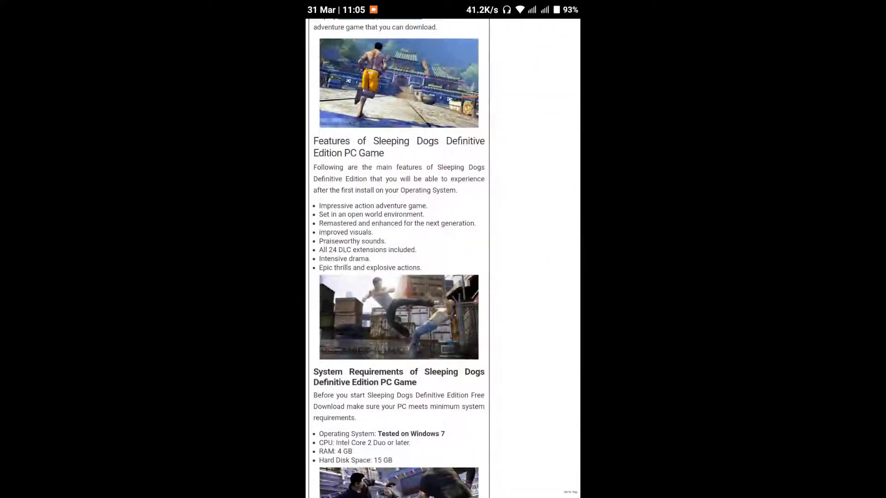
scroll("down", 3)
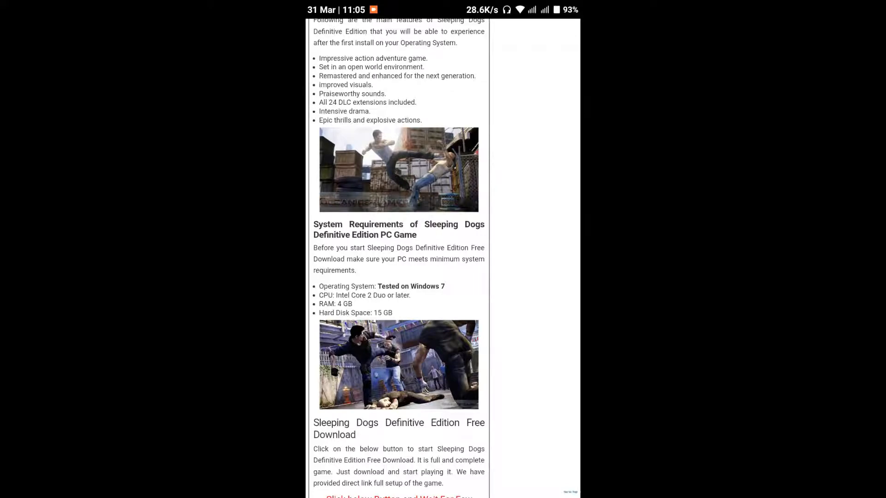
scroll("down", 3)
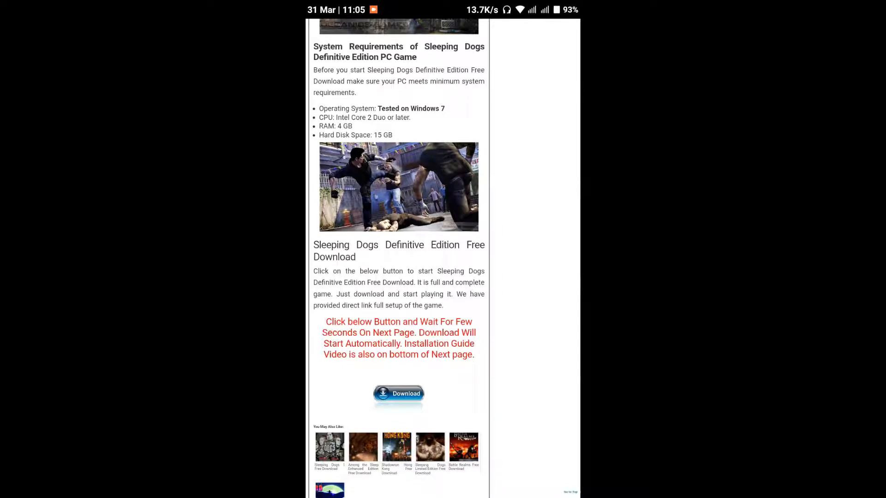
scroll("down", 3)
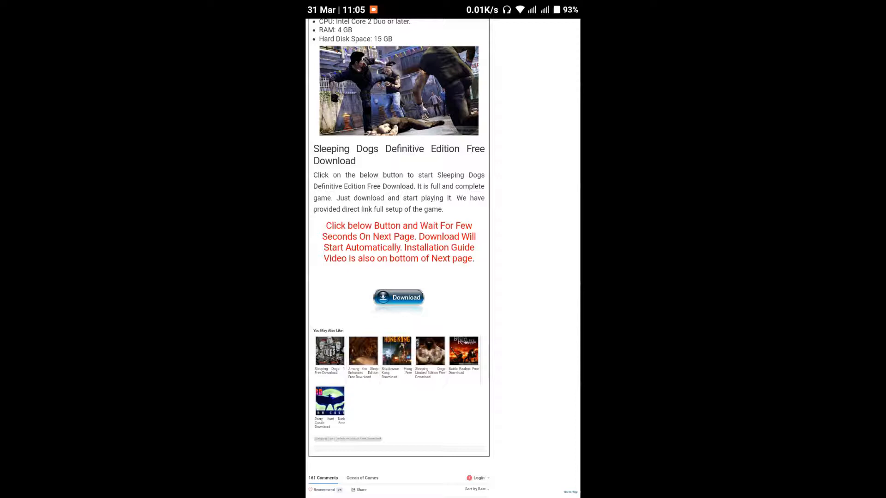
Step: Follow the Download button to SolveTube's install guide, read its file links, then show the open tabs
left_click(399, 297)
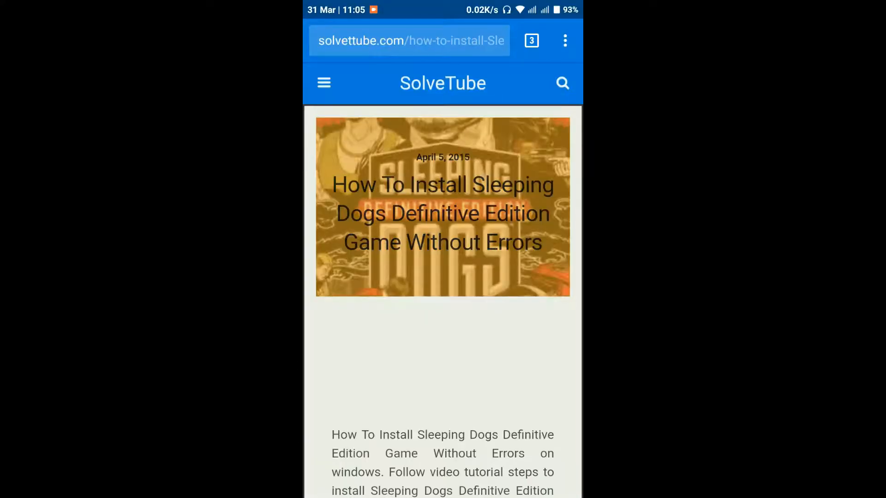
scroll("down", 3)
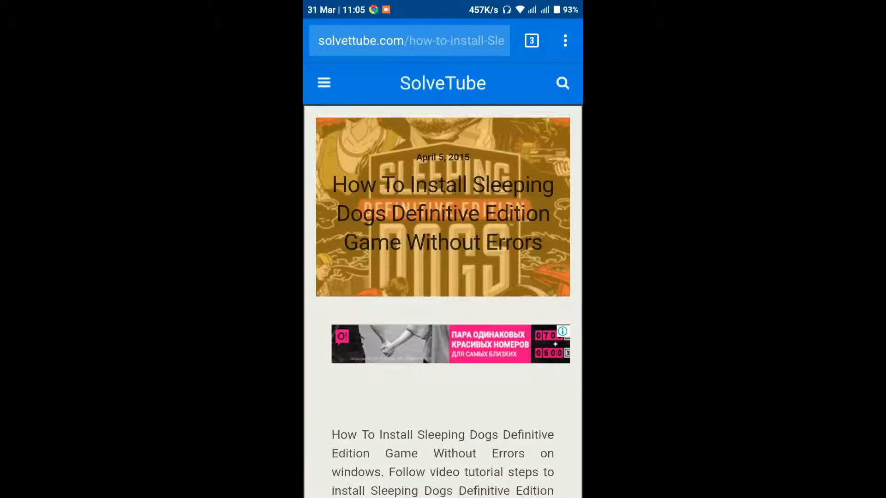
scroll("down", 3)
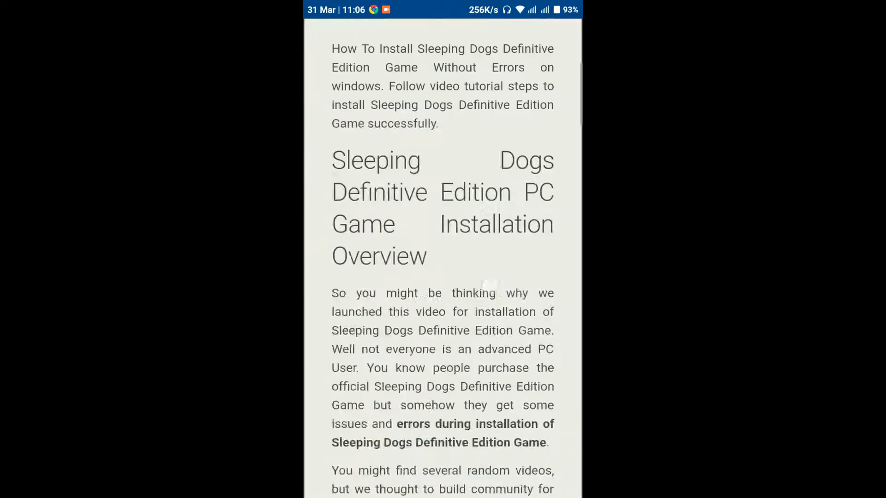
scroll("down", 3)
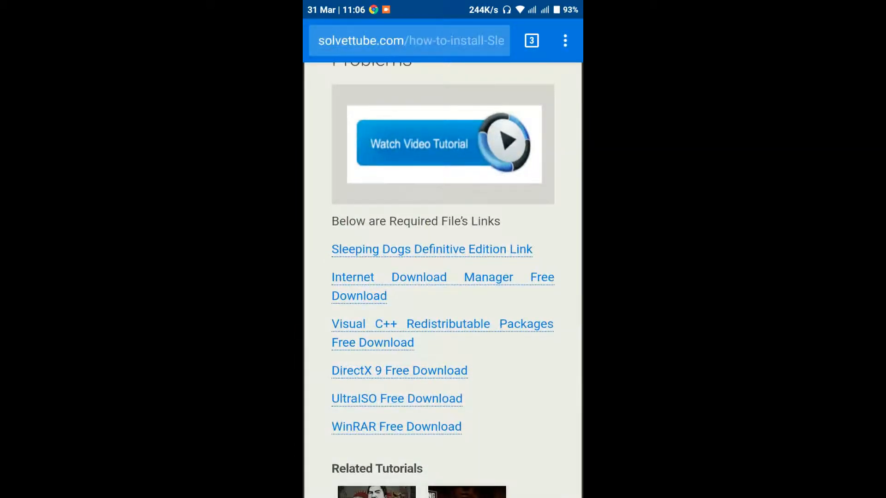
scroll("up", 3)
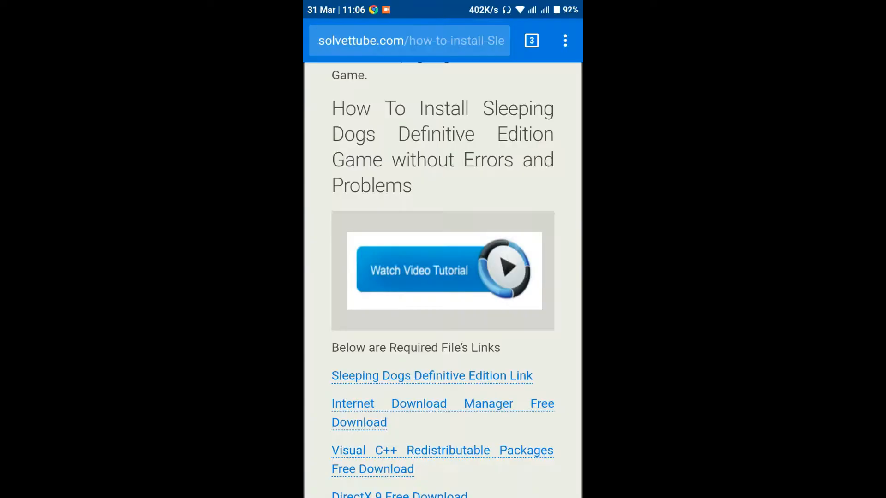
left_click(531, 39)
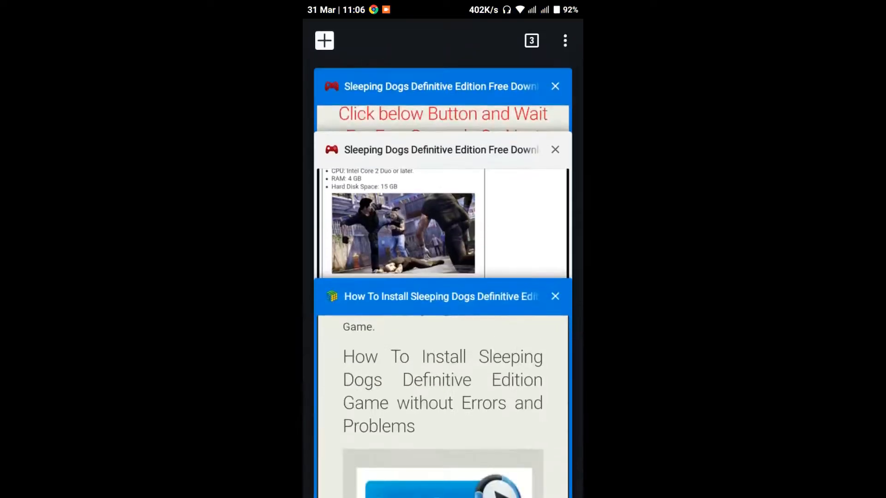
Step: Close the other tabs so only the Ocean of Games Sleeping Dogs download page remains
left_click(554, 296)
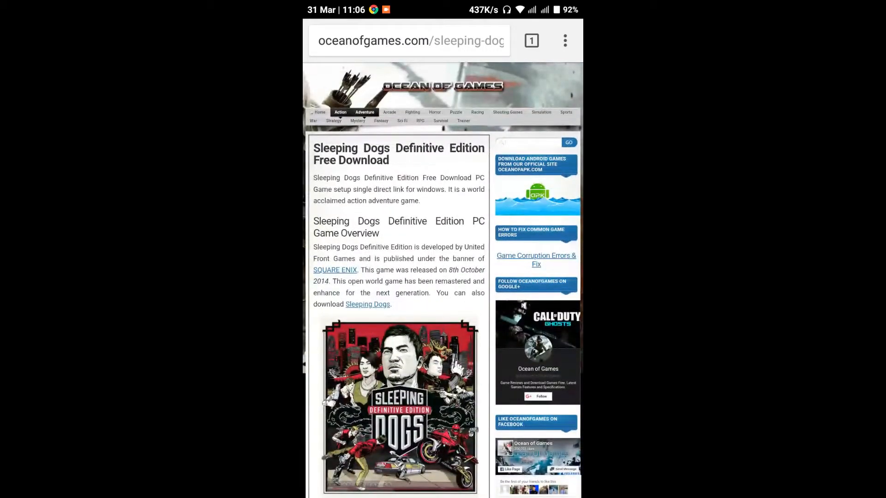
scroll("down", 3)
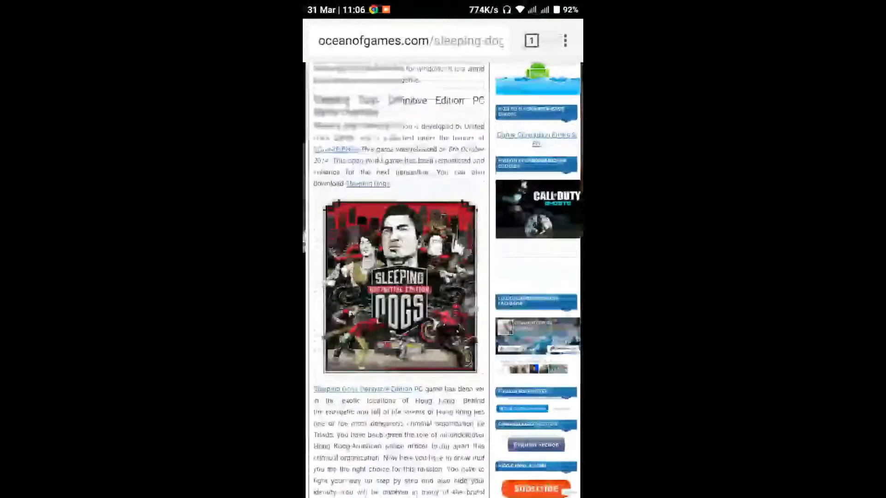